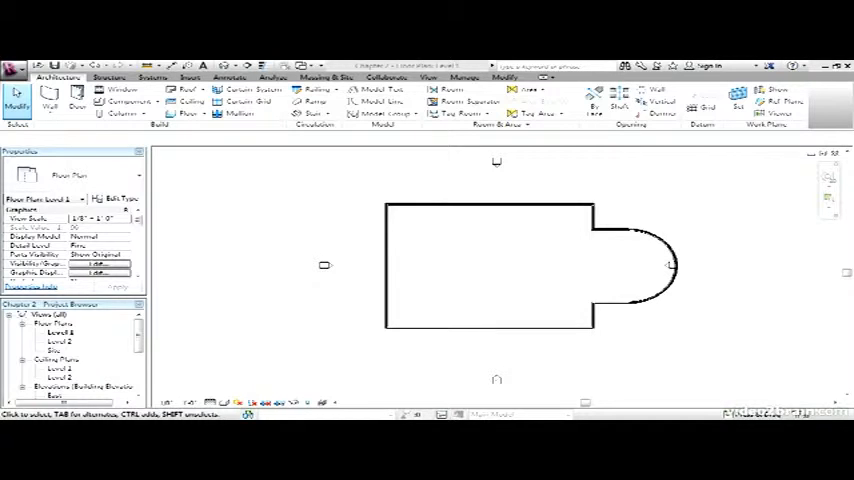
{"action": "mouse_move", "coordinate": [420, 186]}
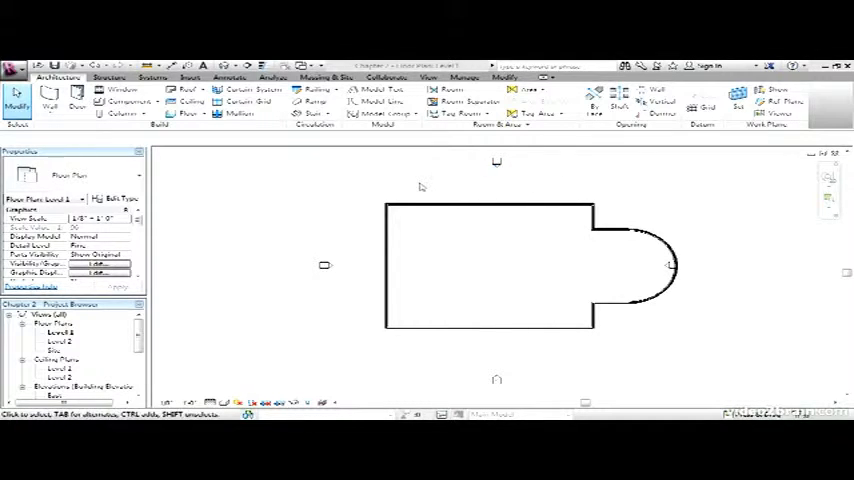
- Select the elevation marker on the curved wall and attempt to delete it, raising the warning
{"action": "left_click", "coordinate": [496, 164]}
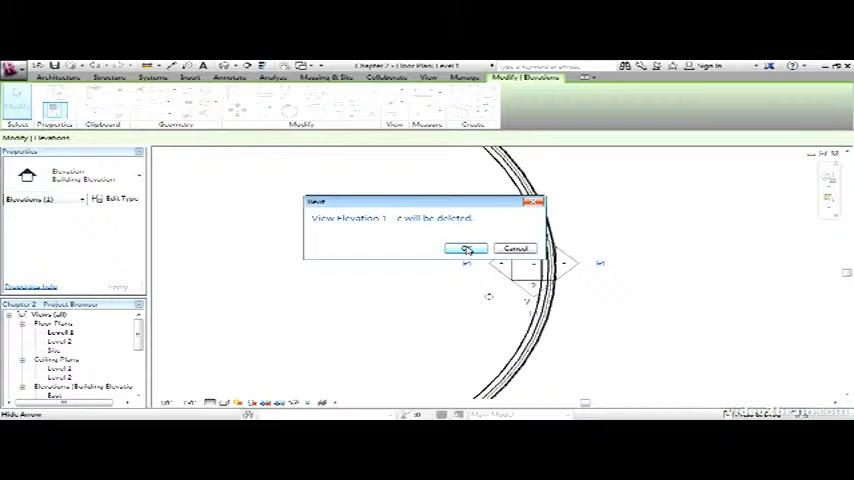
- Cancel the deletion warning and select both parts of the elevation marker
{"action": "left_click", "coordinate": [464, 248]}
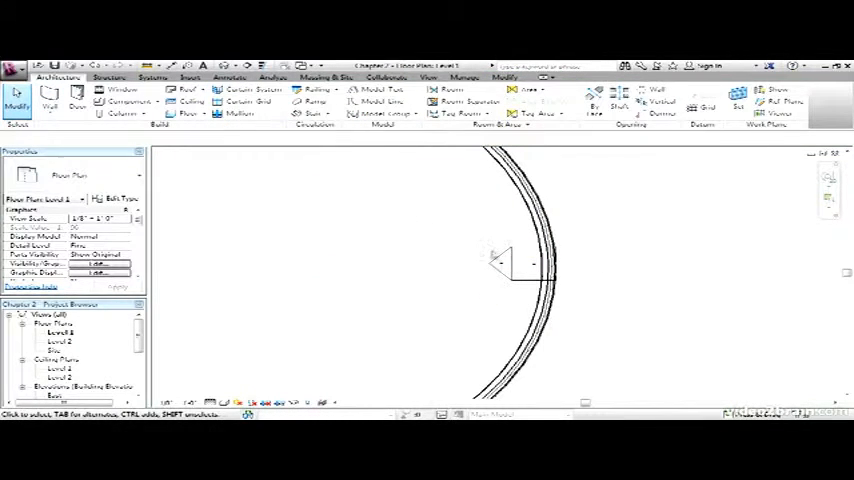
{"action": "left_click", "coordinate": [502, 264]}
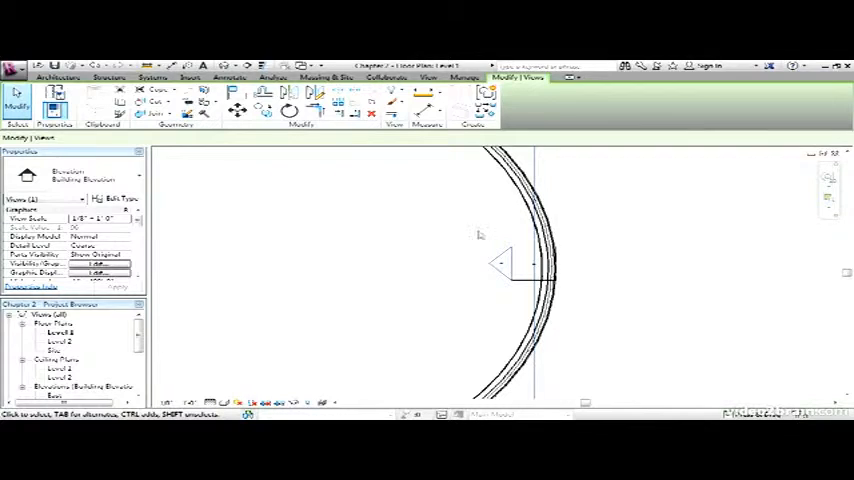
{"action": "left_click", "coordinate": [58, 78]}
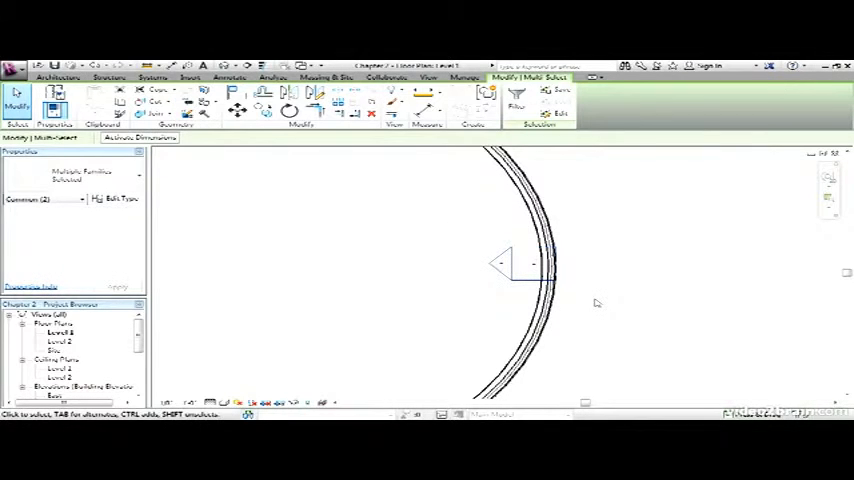
- Drag the elevation marker rightward off the curved wall into the open space
{"action": "left_click", "coordinate": [528, 264]}
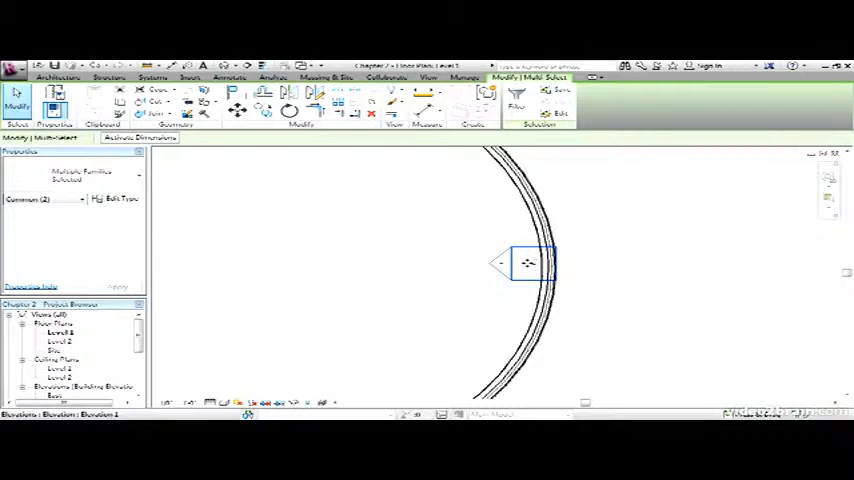
{"action": "left_click_drag", "start_coordinate": [528, 264], "coordinate": [660, 264]}
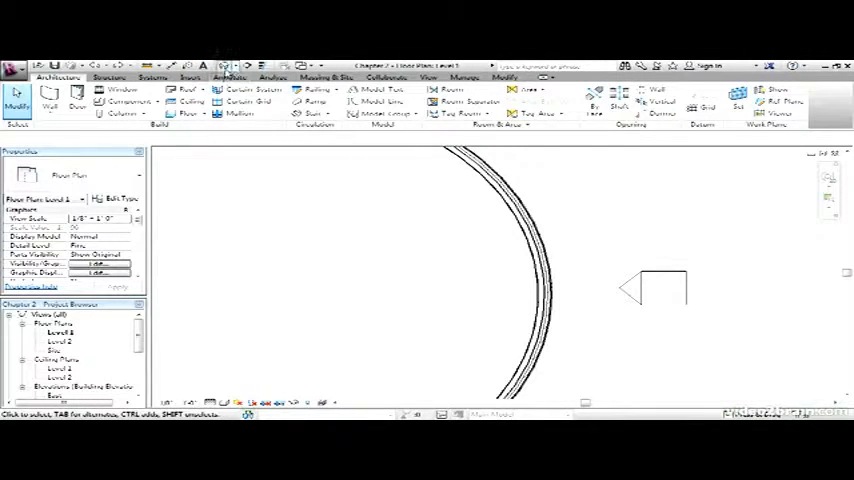
{"action": "mouse_move", "coordinate": [224, 64]}
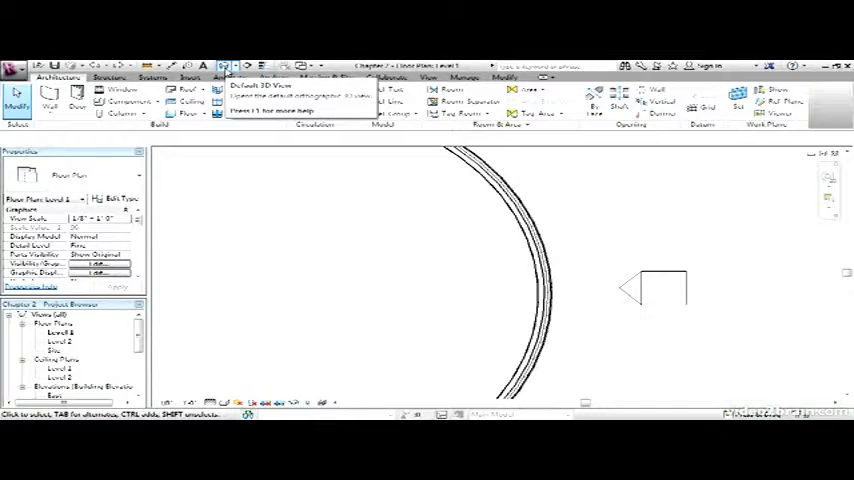
- Switch to the default 3D view of the building and list the visual styles
{"action": "left_click", "coordinate": [256, 84]}
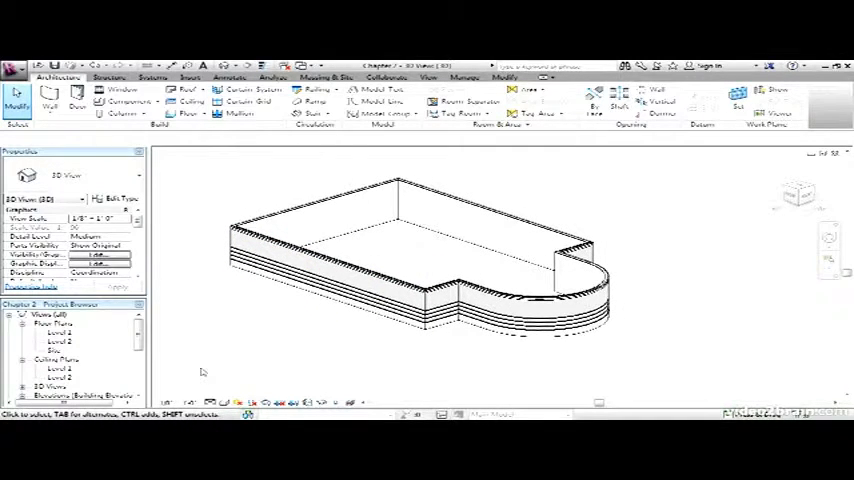
{"action": "mouse_move", "coordinate": [252, 408]}
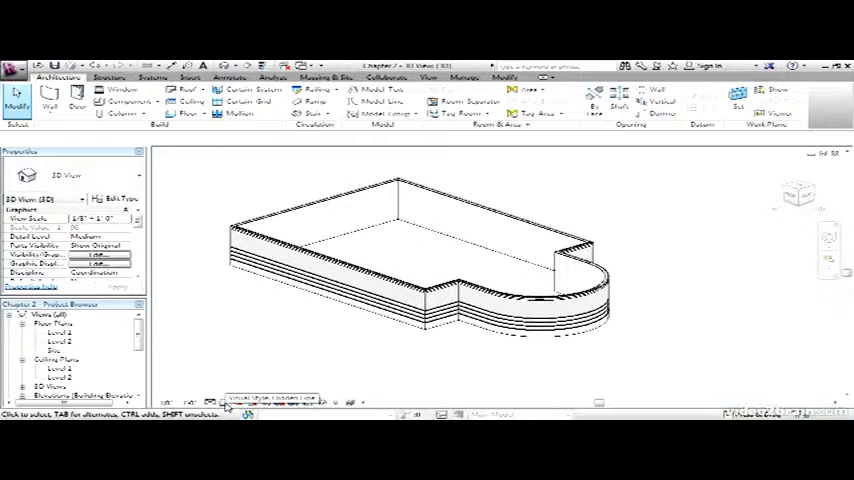
{"action": "left_click", "coordinate": [204, 404]}
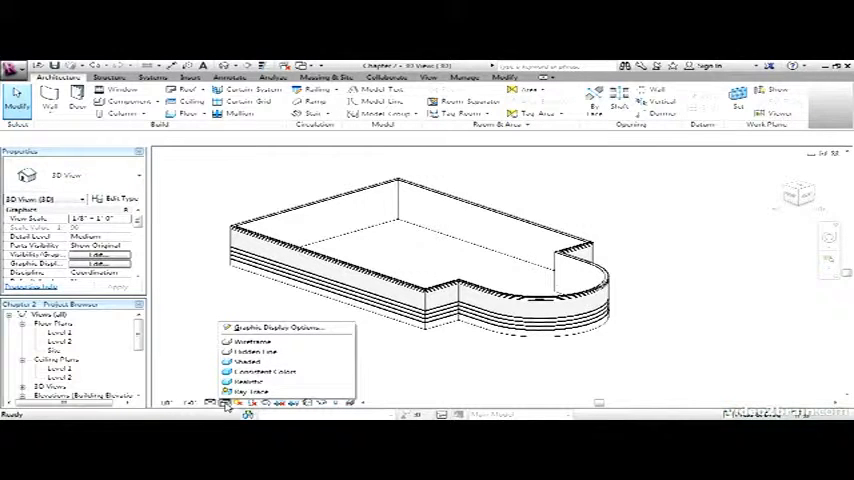